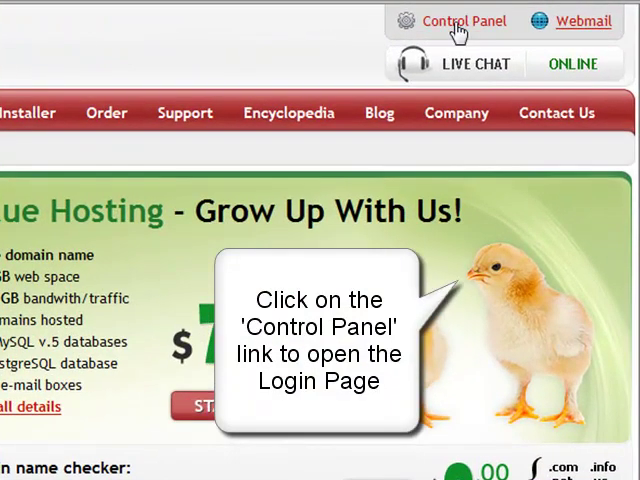
# Open the NTC Hosting Control Panel link to reach the Members Login page.
pyautogui.click(463, 20)
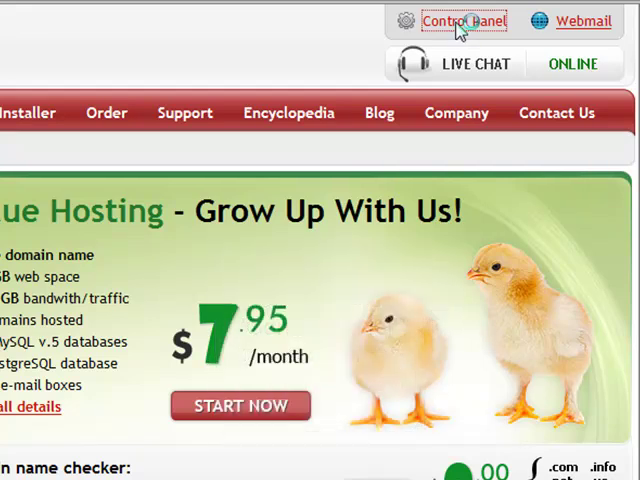
pyautogui.click(459, 20)
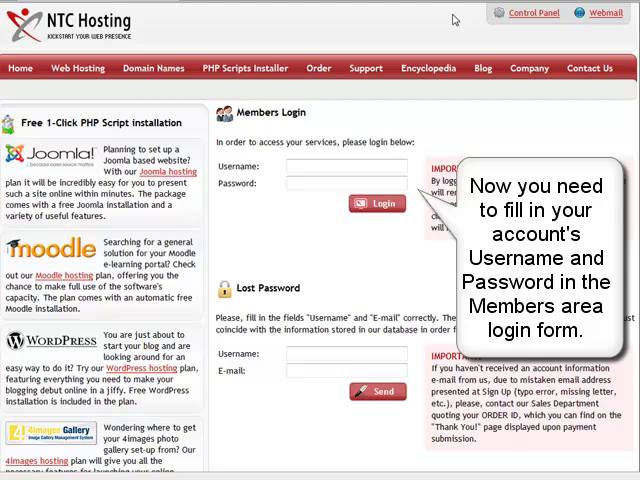
pyautogui.moveTo(337, 164)
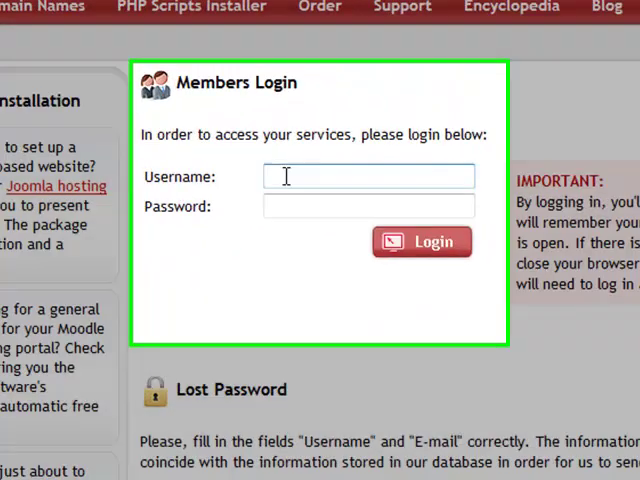
# Log in to the control panel with username 'mes' and the account password.
pyautogui.write('mes')
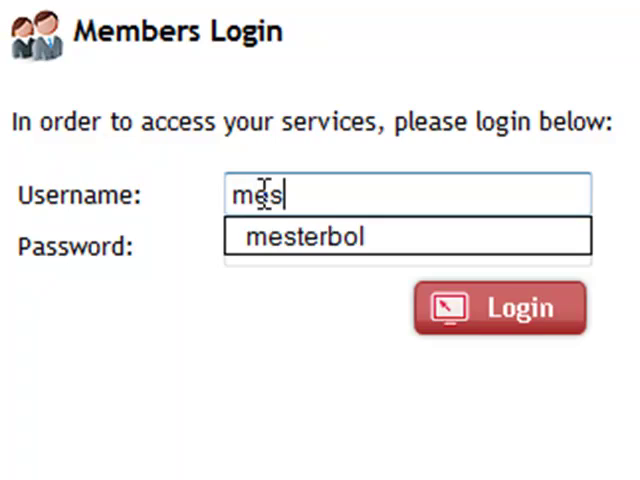
pyautogui.click(309, 237)
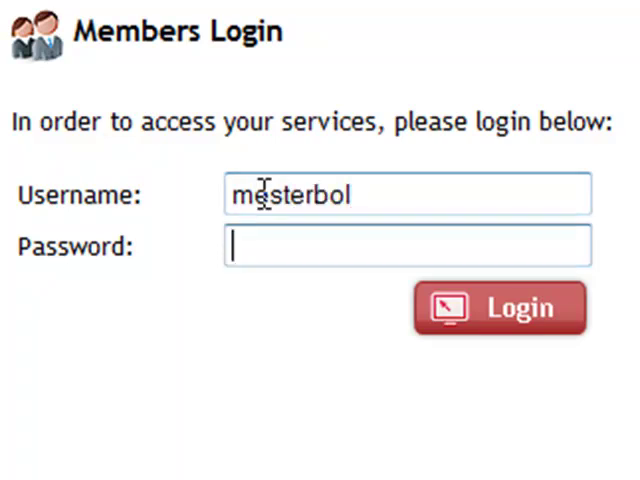
pyautogui.write('•')
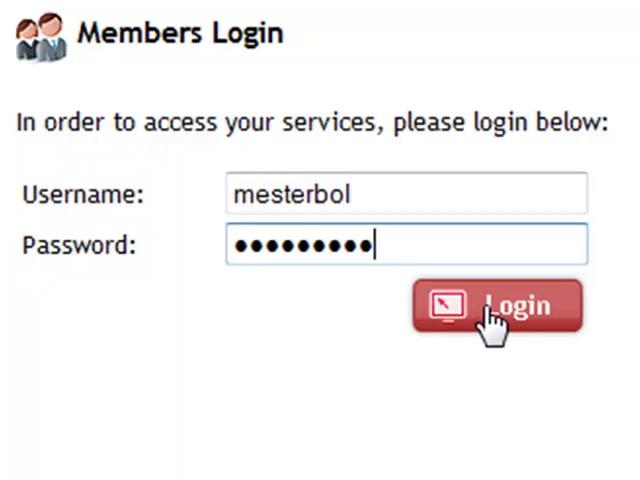
pyautogui.click(495, 307)
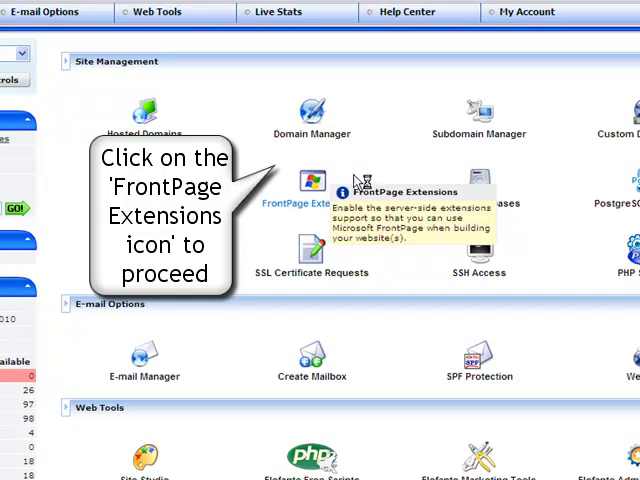
# Open FrontPage Extensions under Site Management.
pyautogui.click(311, 190)
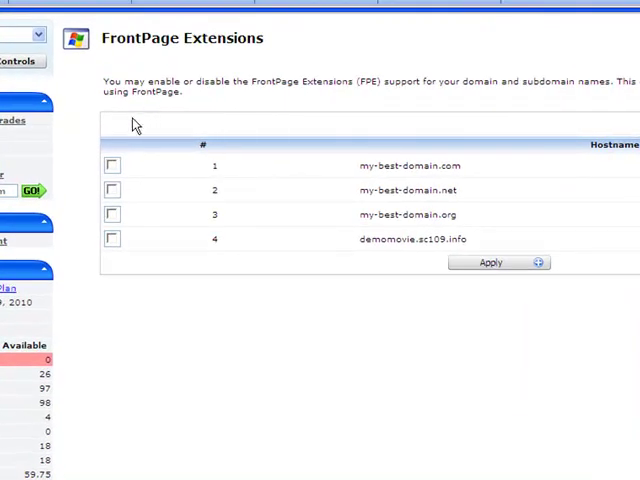
pyautogui.moveTo(112, 166)
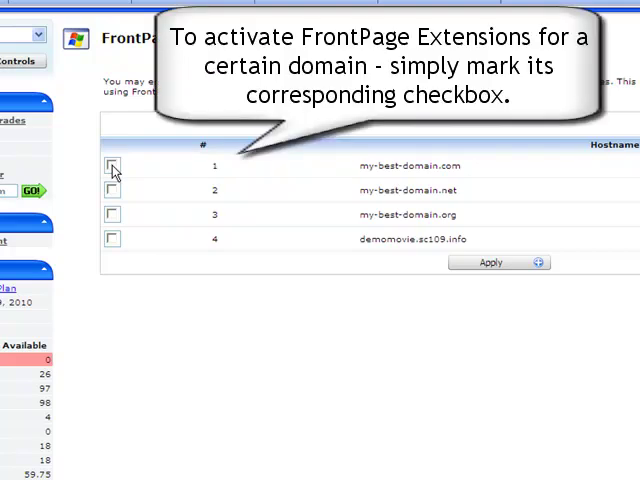
# Enable FrontPage Extensions for my-best-domain.com and apply the change.
pyautogui.click(110, 165)
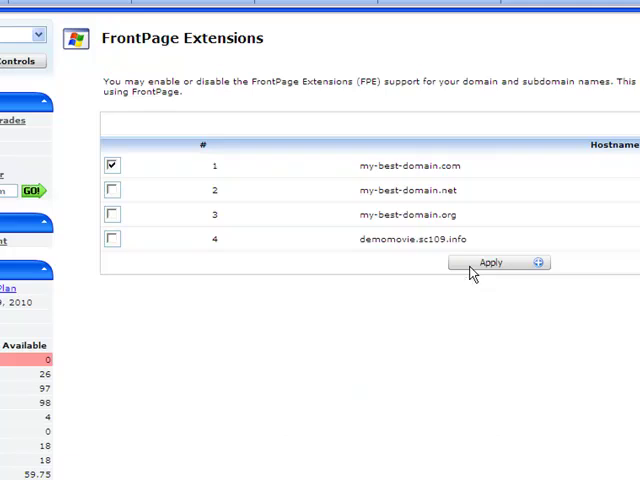
pyautogui.click(490, 262)
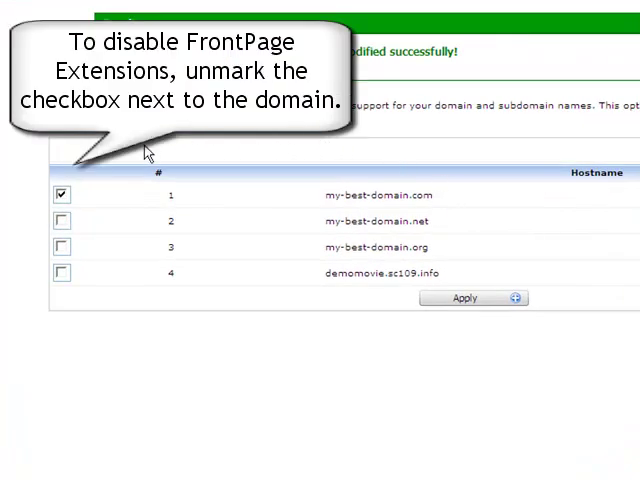
# Switch FrontPage Extensions from my-best-domain.com to my-best-domain.net and apply.
pyautogui.click(62, 194)
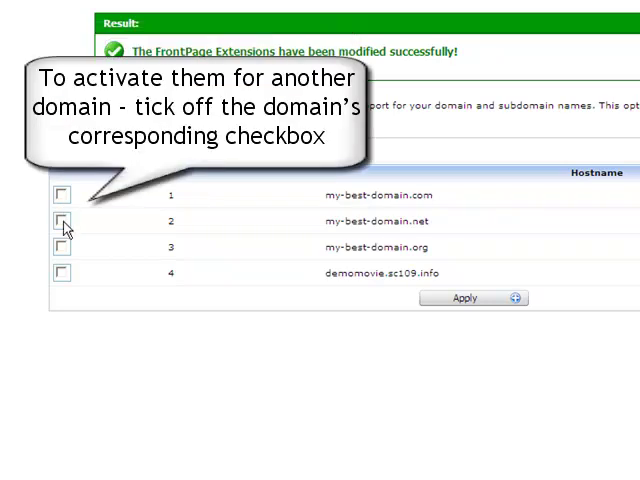
pyautogui.click(63, 221)
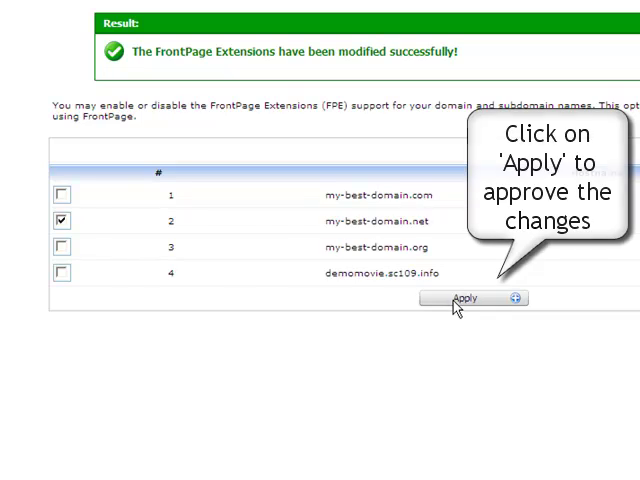
pyautogui.click(465, 298)
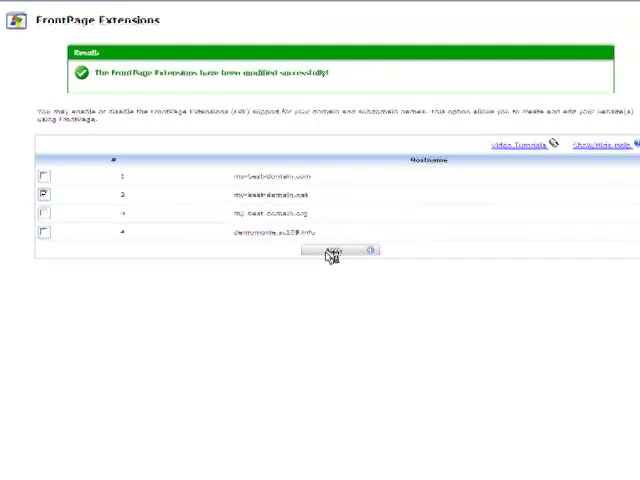
pyautogui.click(41, 192)
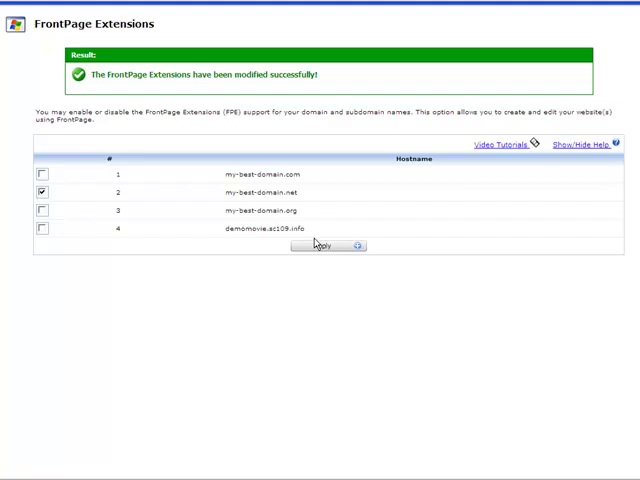
pyautogui.moveTo(310, 140)
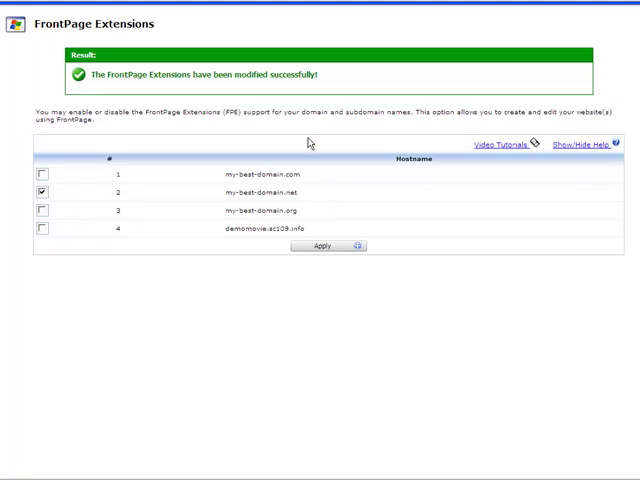